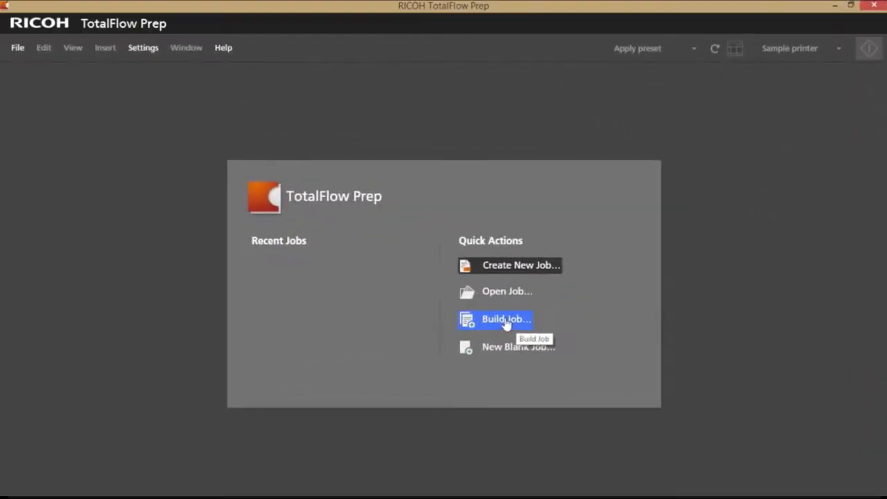
- Start a build job with the Chapter 1–5 PDFs from the Auto tabs folder
click(505, 319)
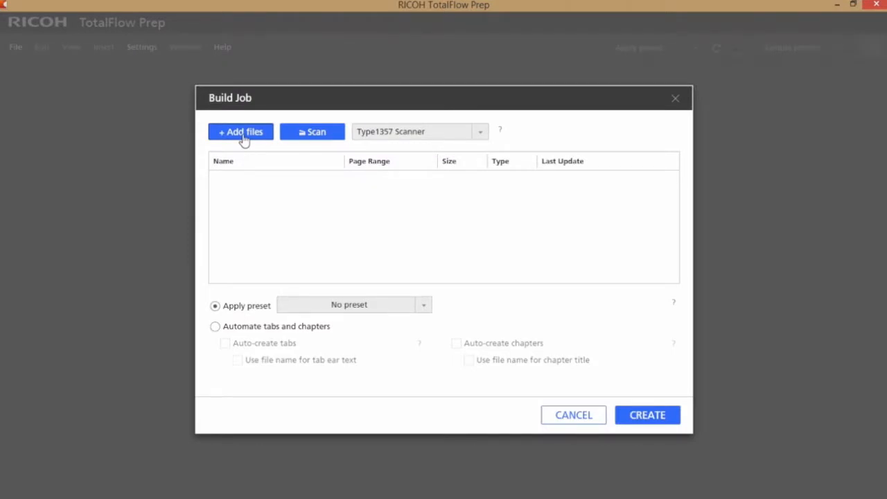
click(240, 132)
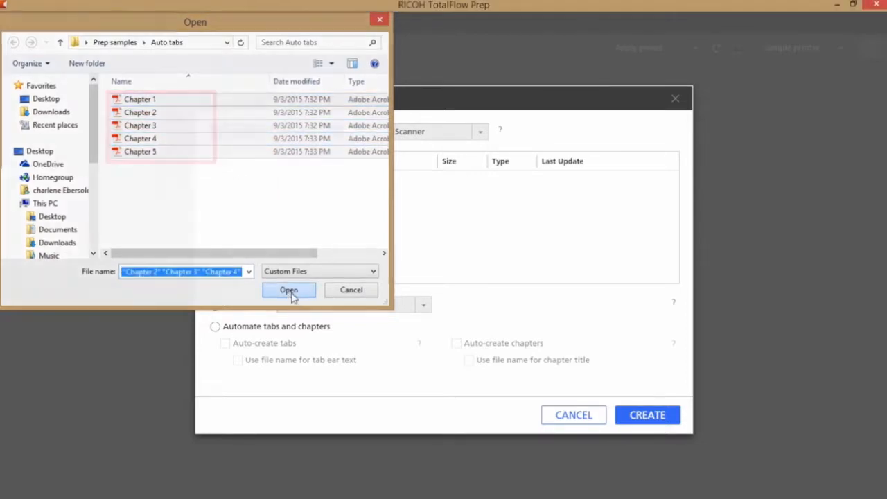
click(288, 290)
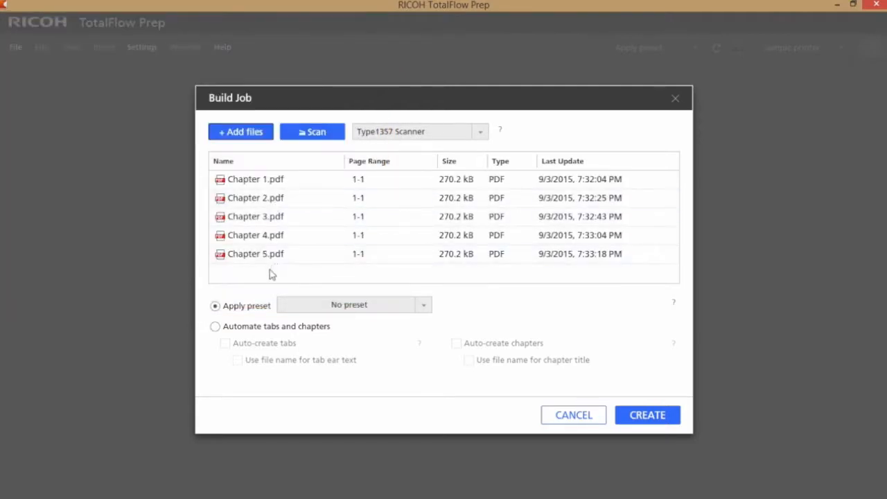
- Create the job with auto-created chapter tabs using file names as ear text
click(216, 326)
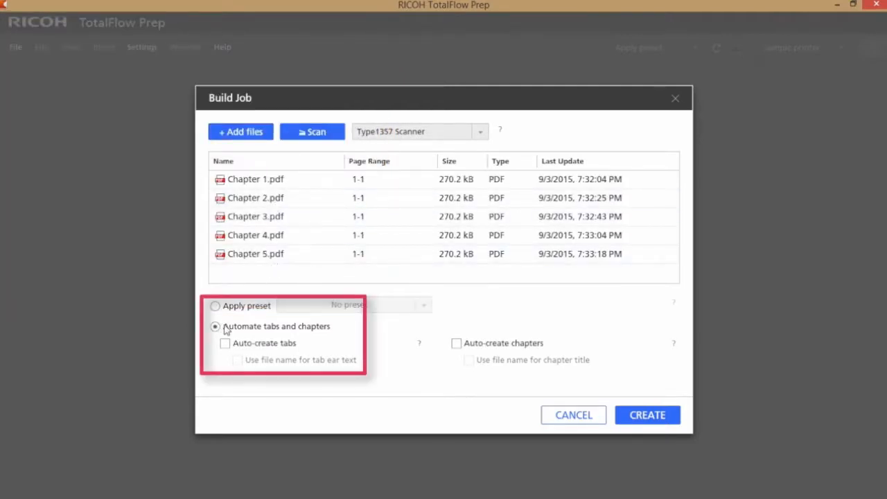
click(224, 343)
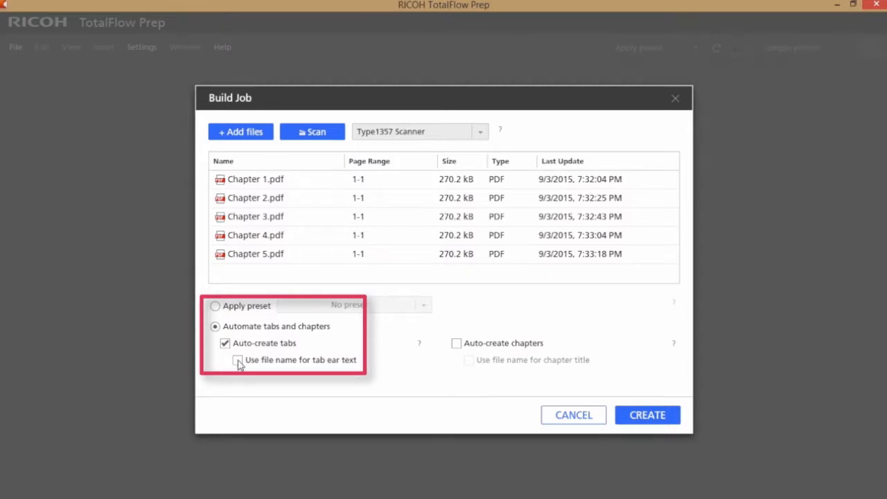
click(237, 359)
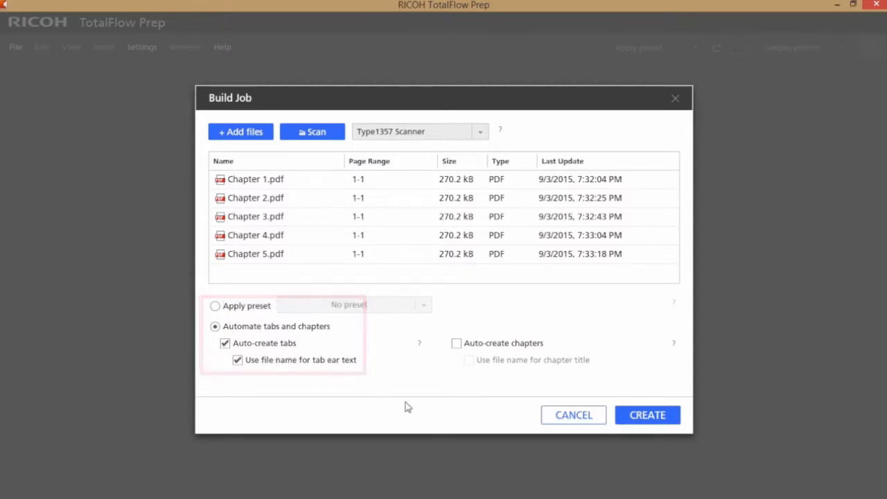
click(646, 415)
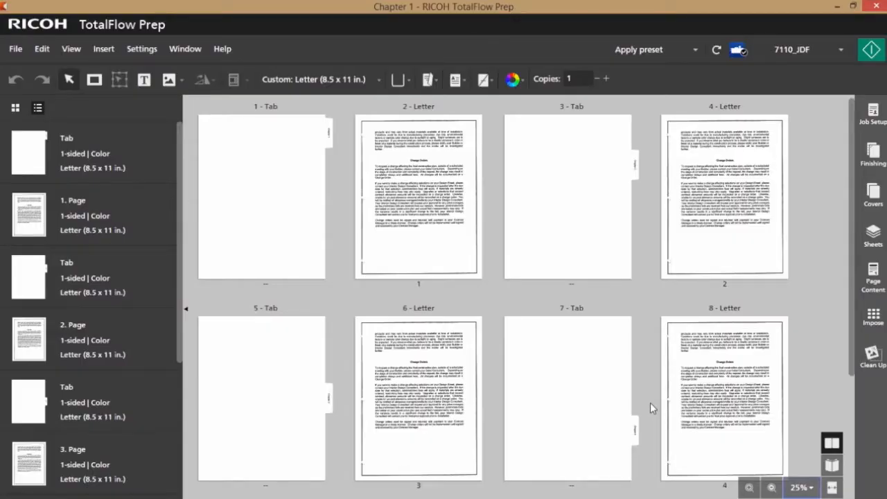
- Close the Chapter 1 job from the File menu
click(568, 196)
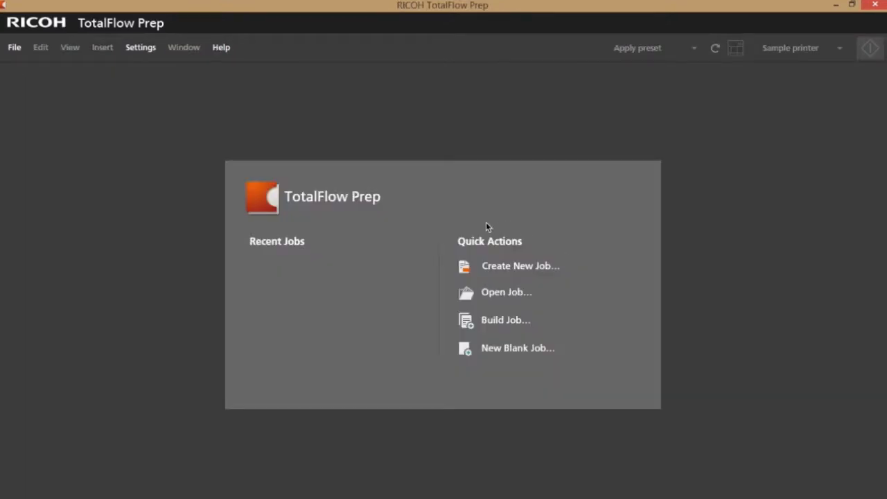
- Open the Deepwater Marine Protected Areas booklet from the Aquatic Book folder as a new job
click(507, 291)
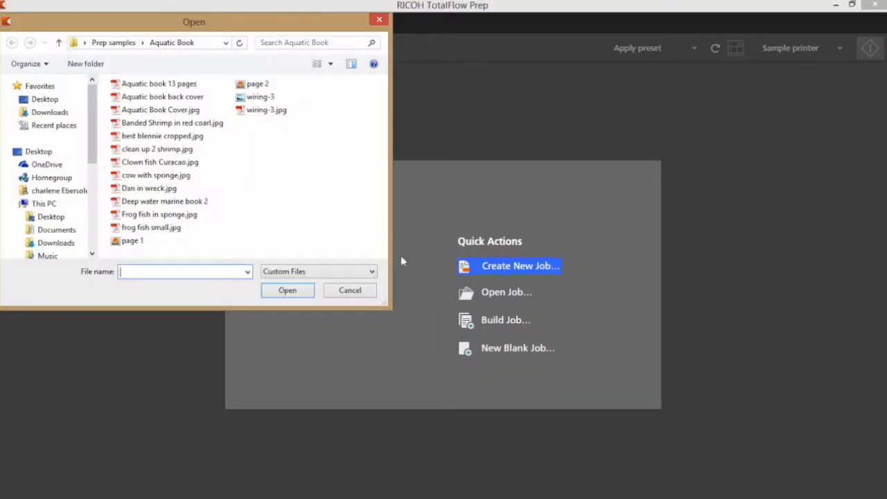
click(349, 290)
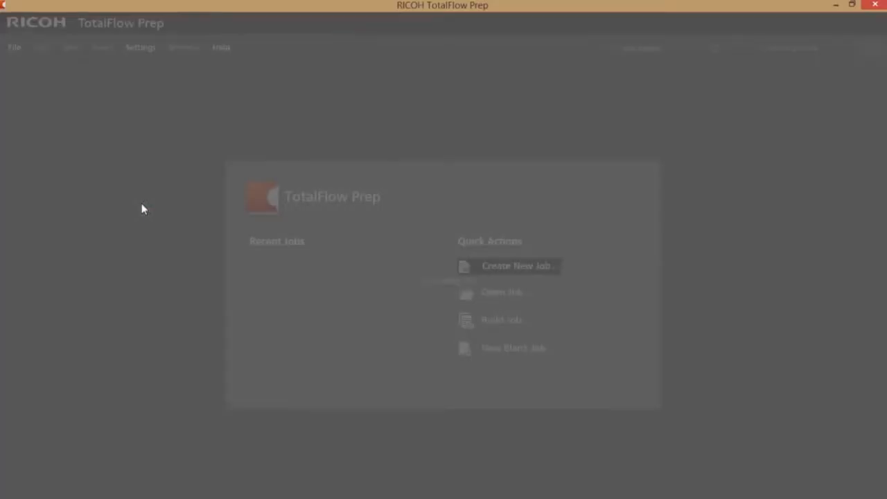
click(517, 265)
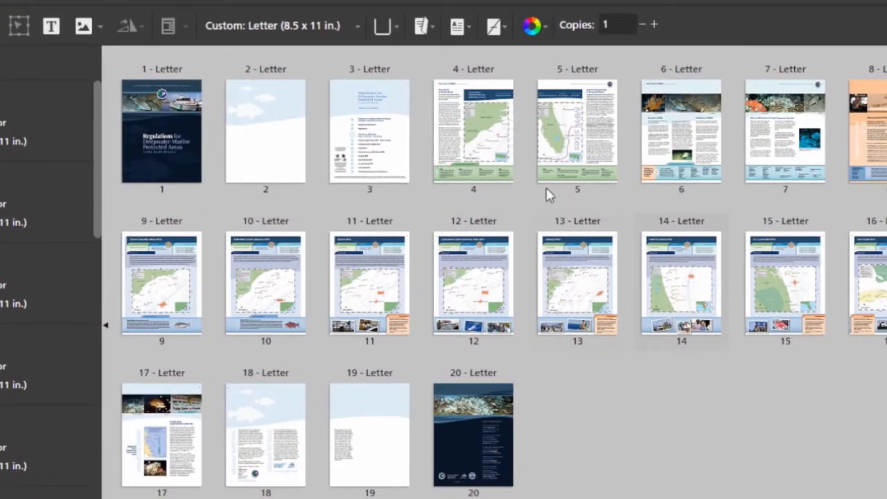
- Insert editable tabs before selected pages 4, 6, 8, 9 and 17
click(473, 131)
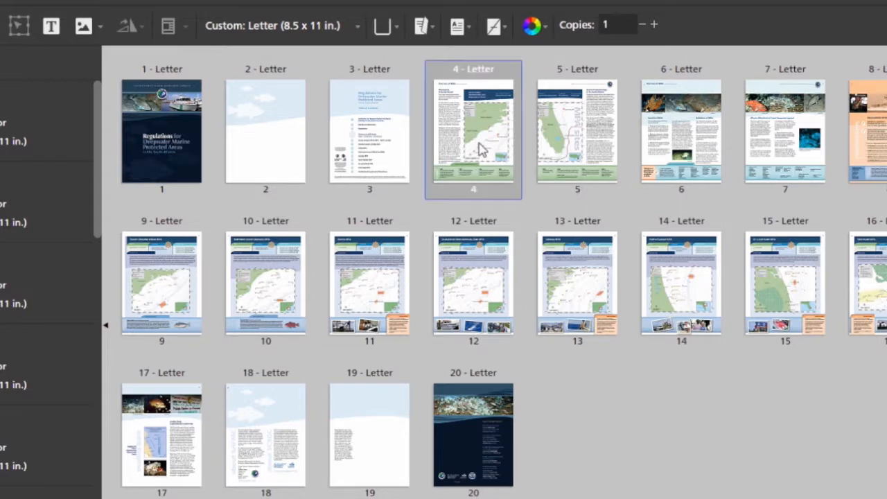
click(474, 131)
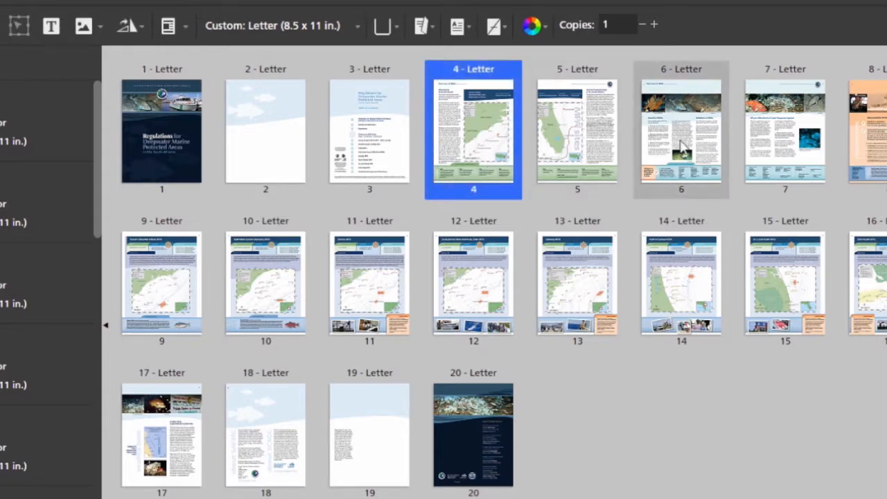
click(681, 131)
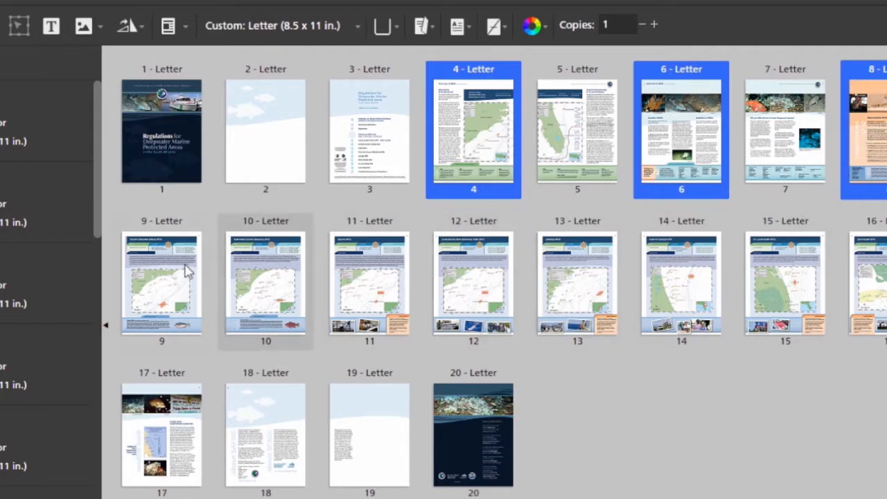
click(161, 434)
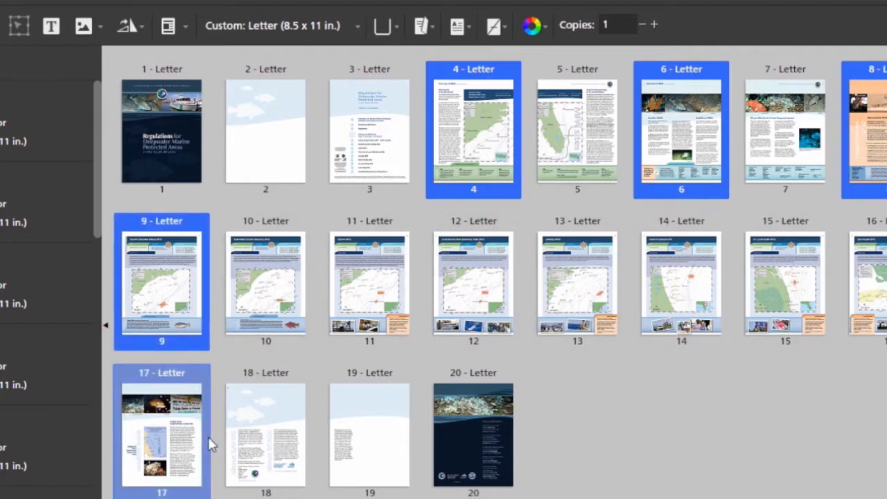
right_click(473, 284)
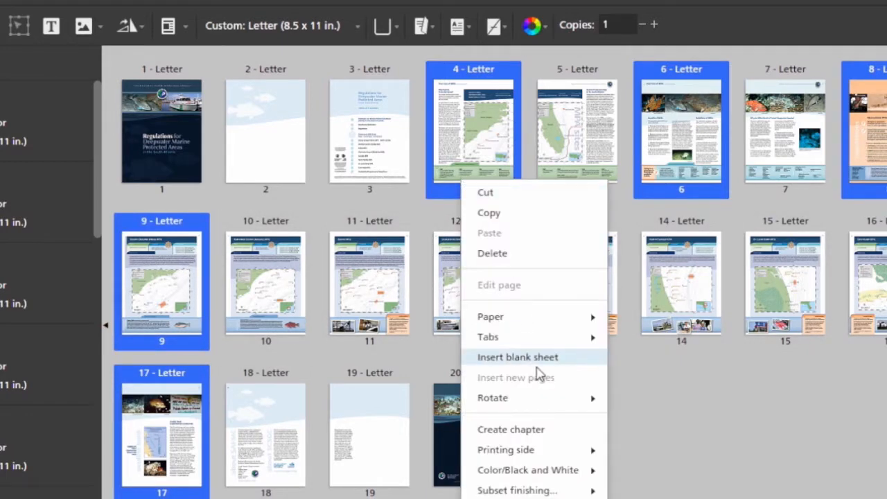
mouse_move(487, 337)
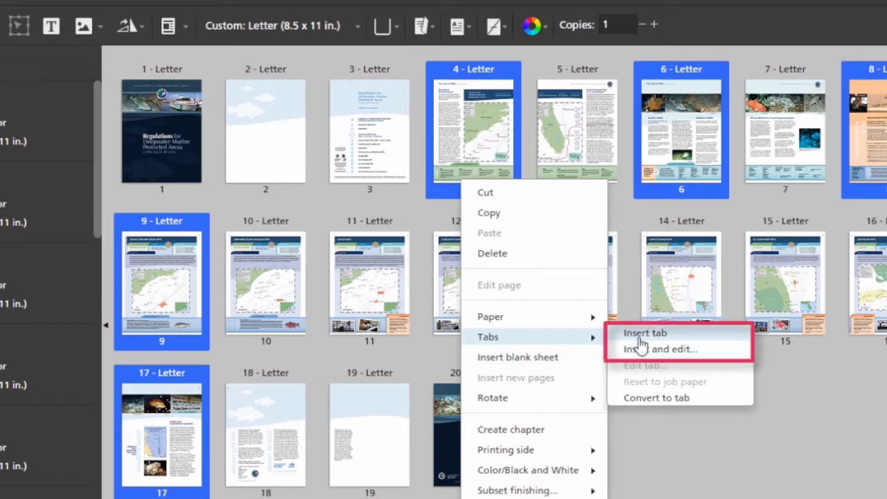
click(644, 333)
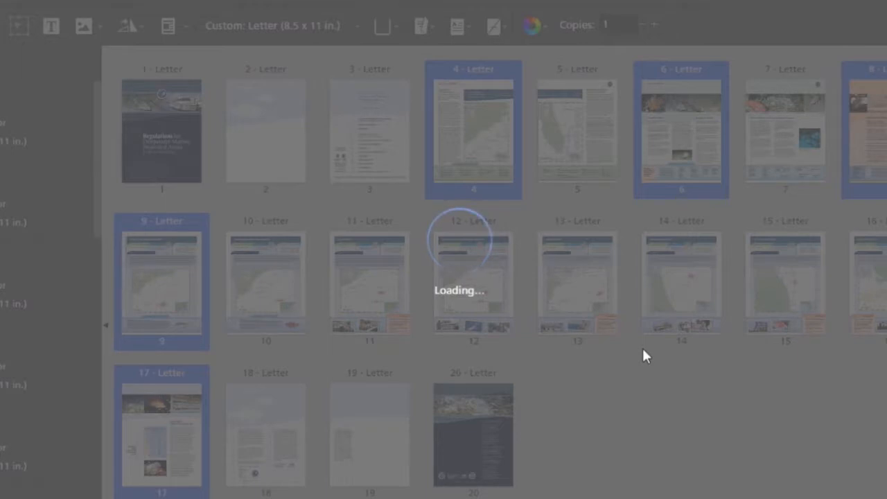
mouse_move(612, 389)
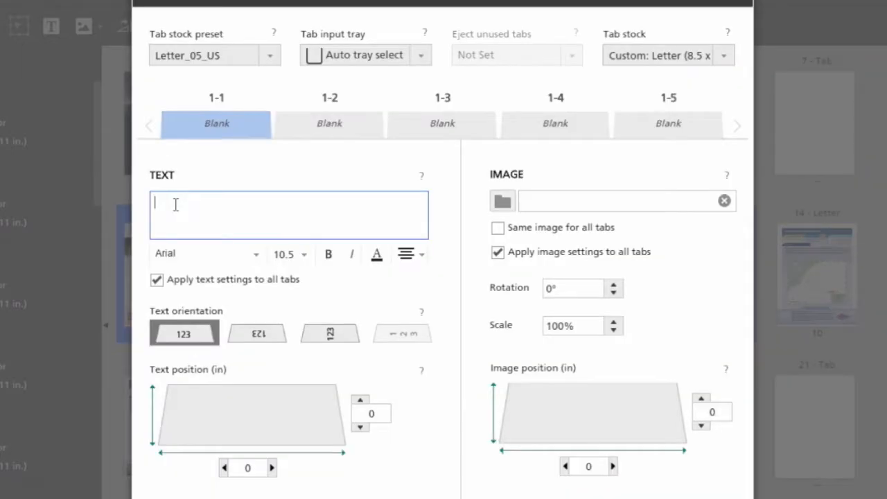
- Enter ear text Chapter 1, Chapter 2 and Chapter 3 on tabs 1-1 to 1-3
text(Chapter)
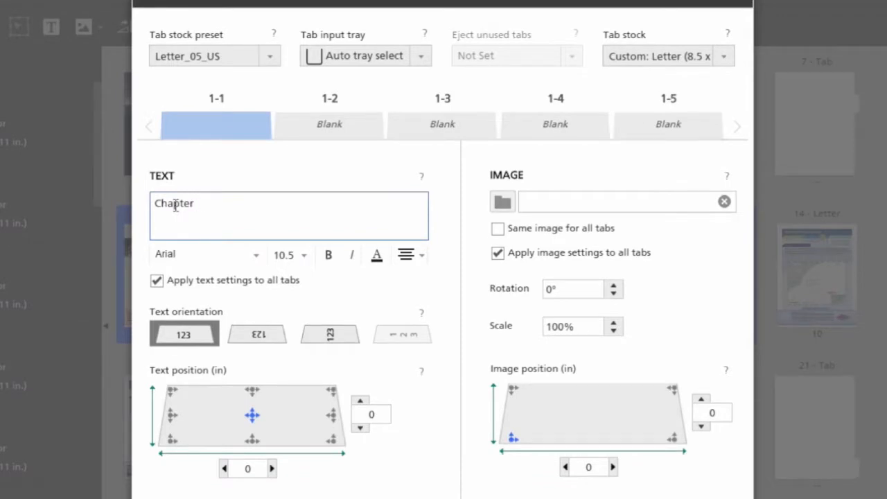
text(1)
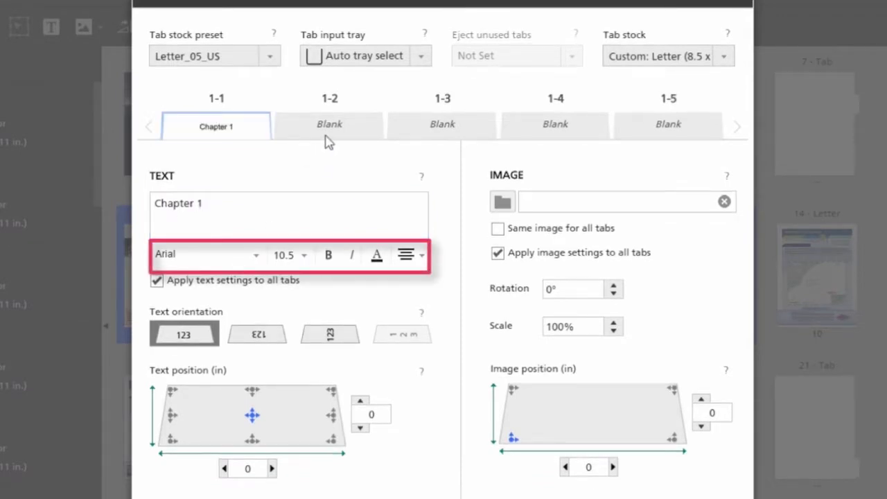
click(330, 125)
text(Chapter)
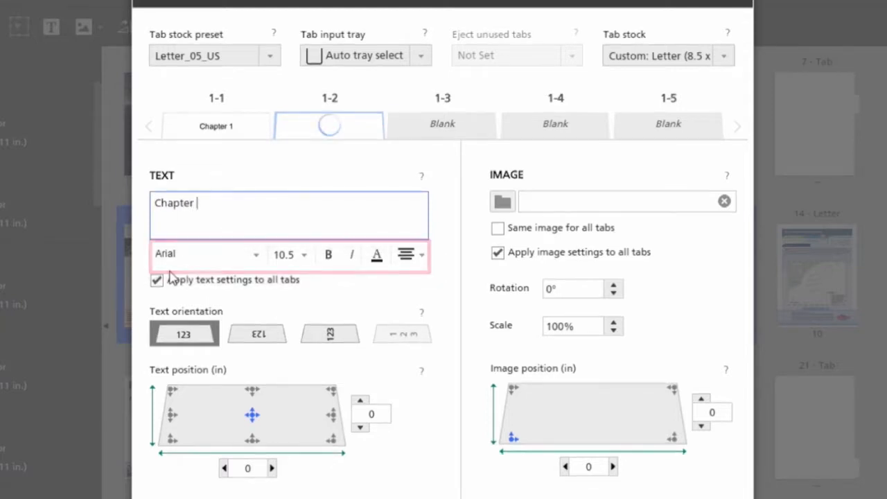
text(2)
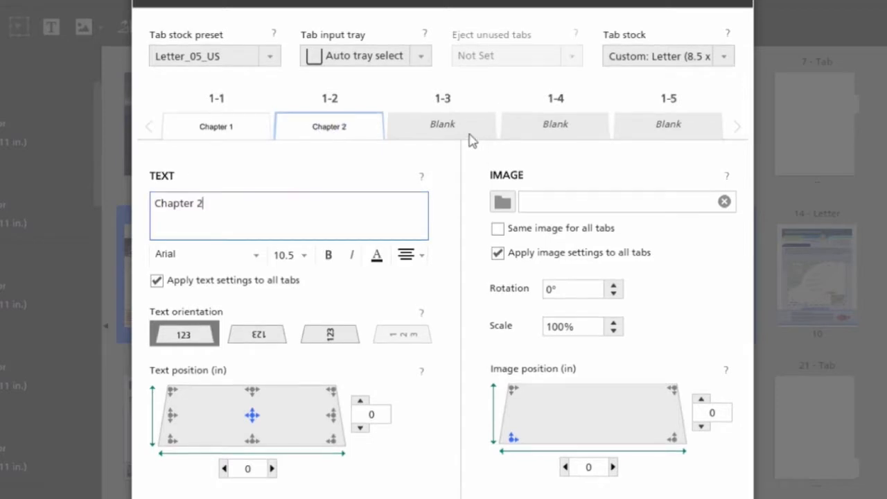
click(442, 126)
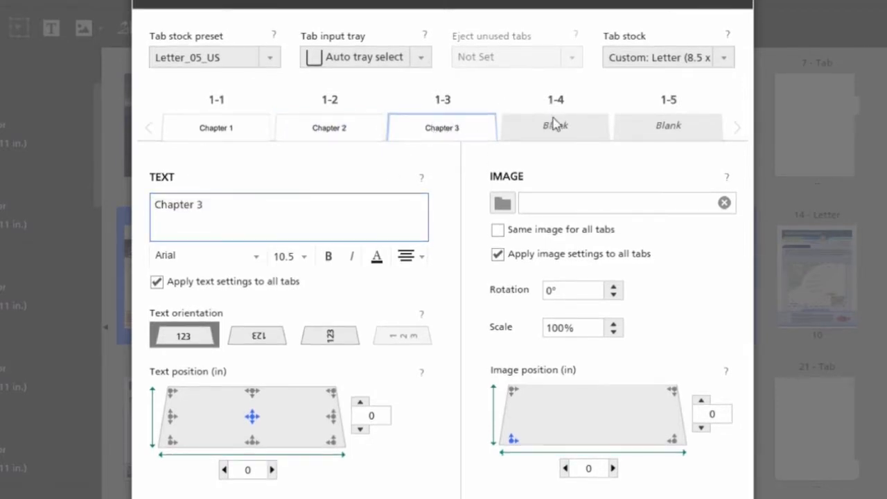
click(667, 125)
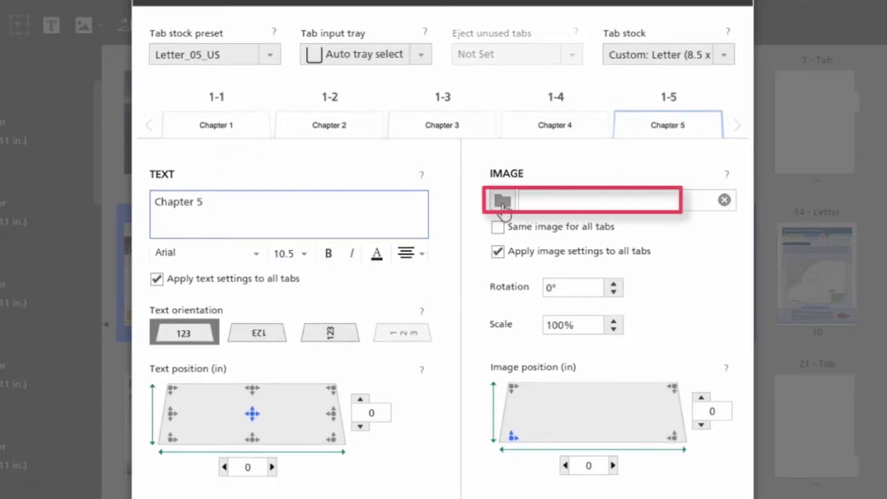
- Put Logo.jpg on all tab ears at 60% scale with a 0.13 in offset
click(501, 199)
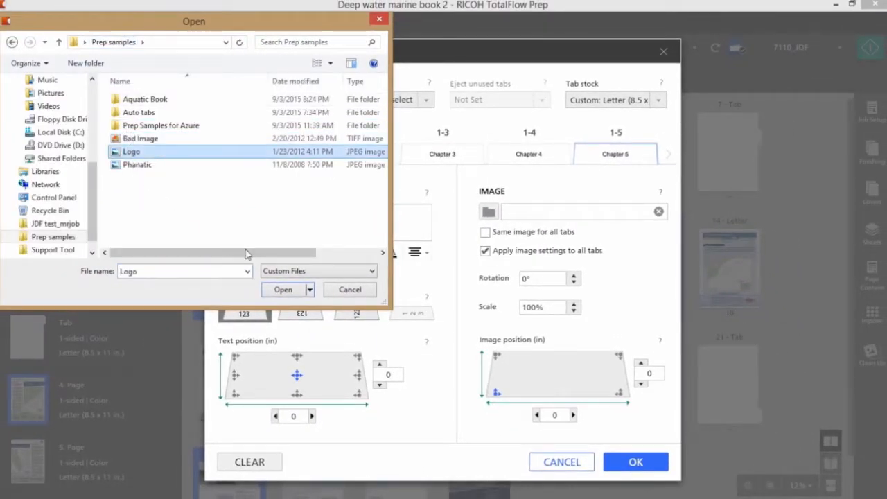
click(283, 289)
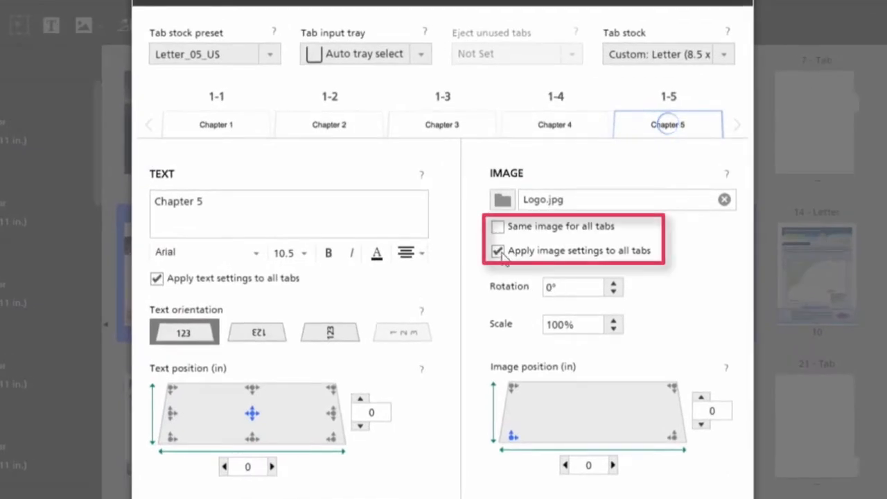
click(496, 226)
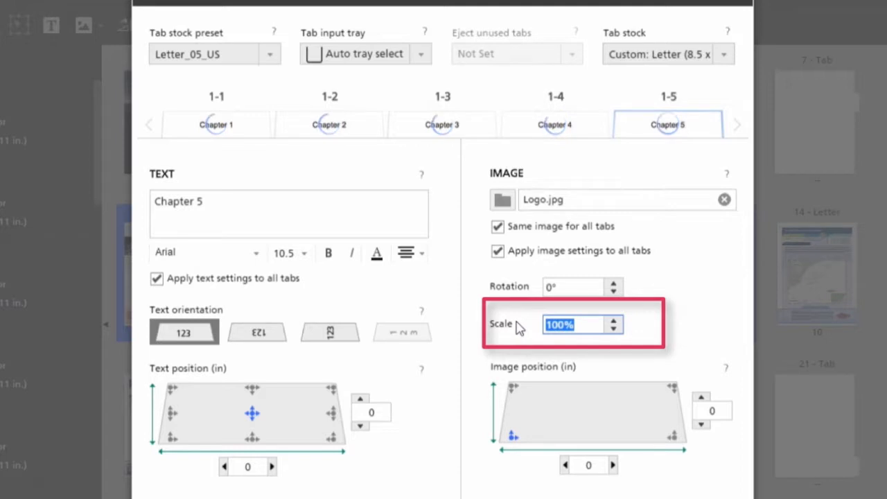
text(60)
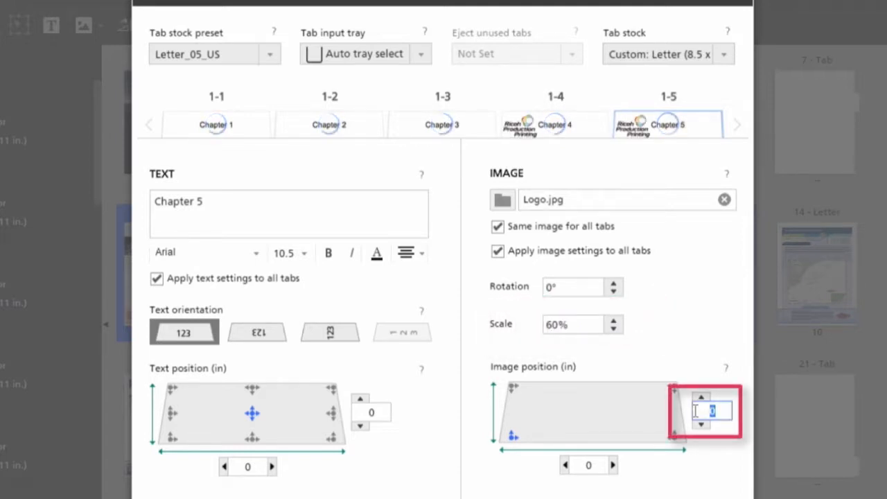
text(.13)
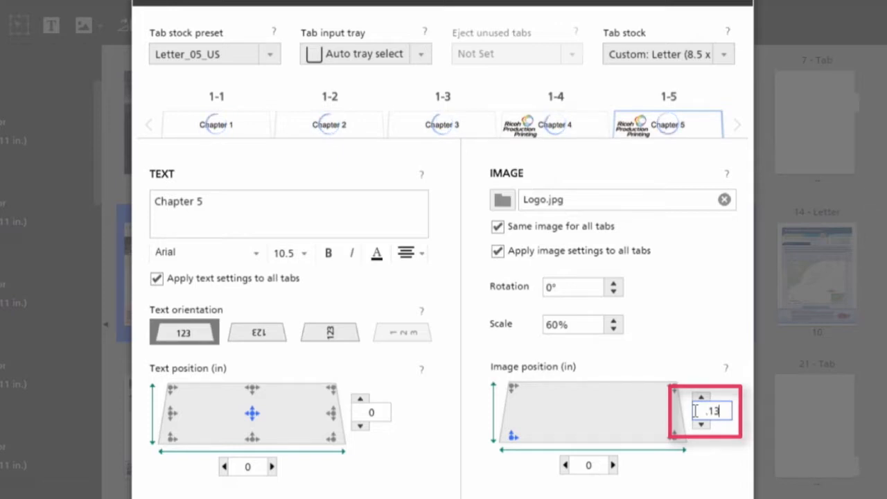
click(588, 464)
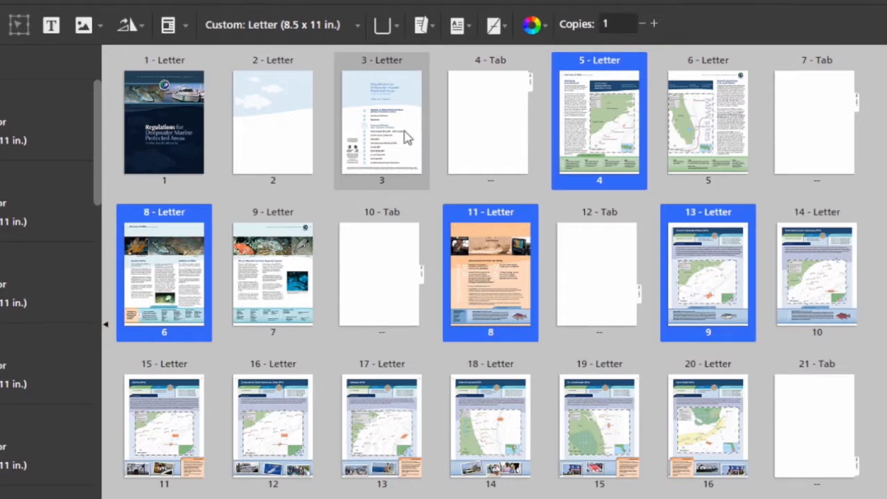
- Insert page 1 of wiring-3.jpg.pdf as page 3, before the contents page
right_click(381, 128)
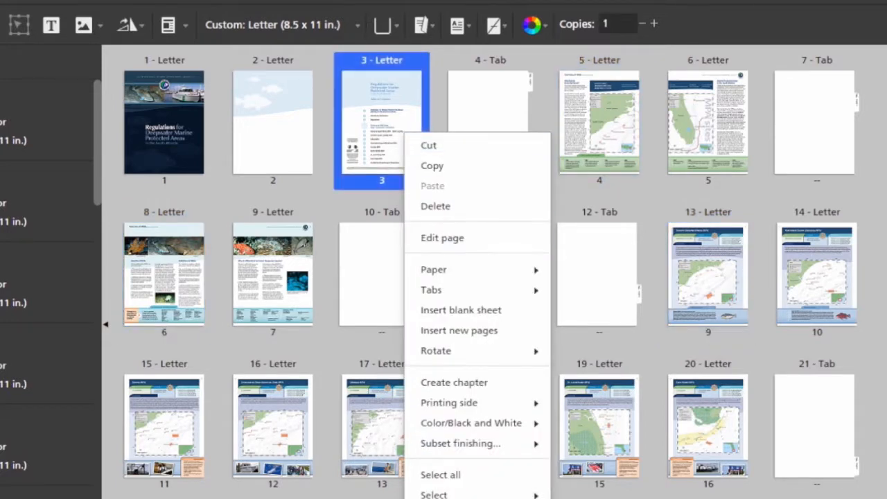
mouse_move(459, 331)
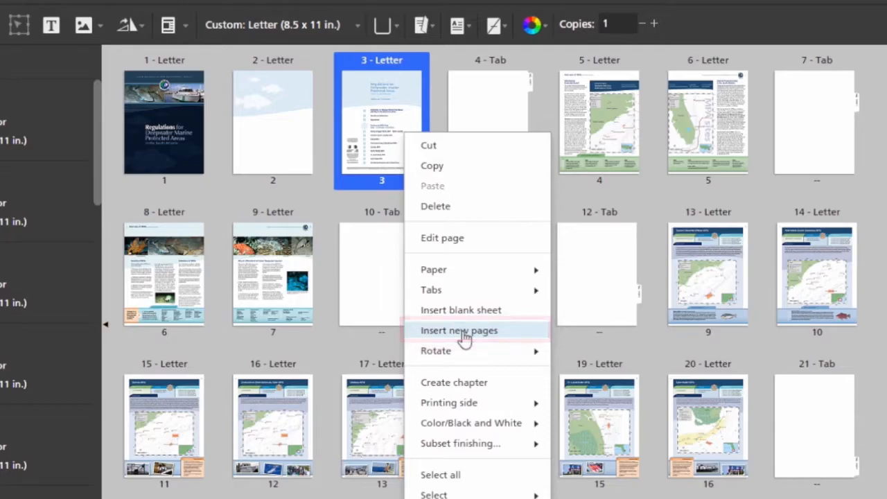
click(458, 330)
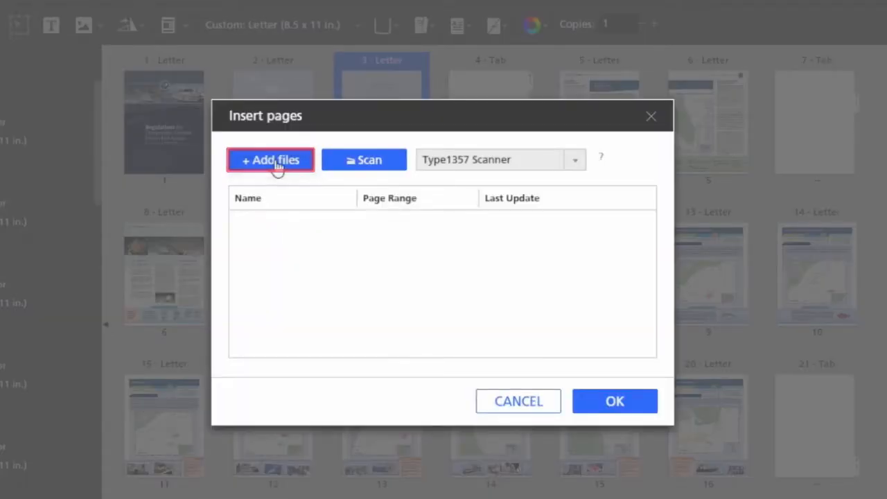
click(270, 159)
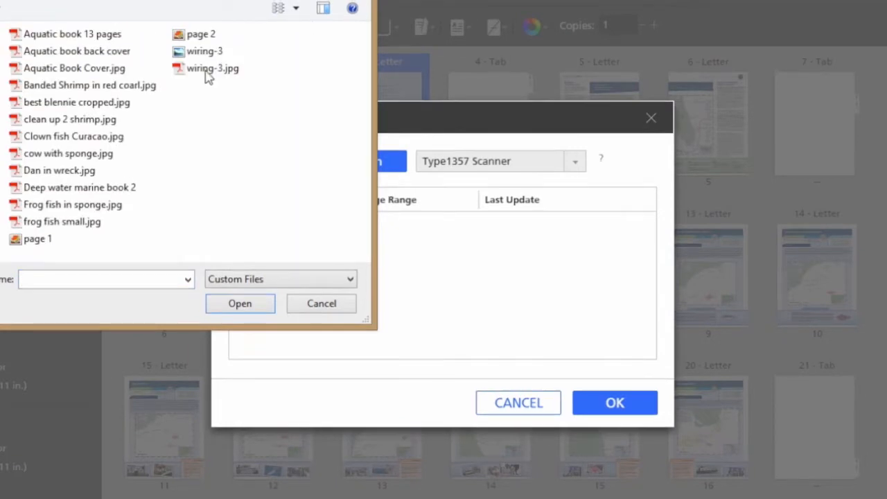
click(240, 304)
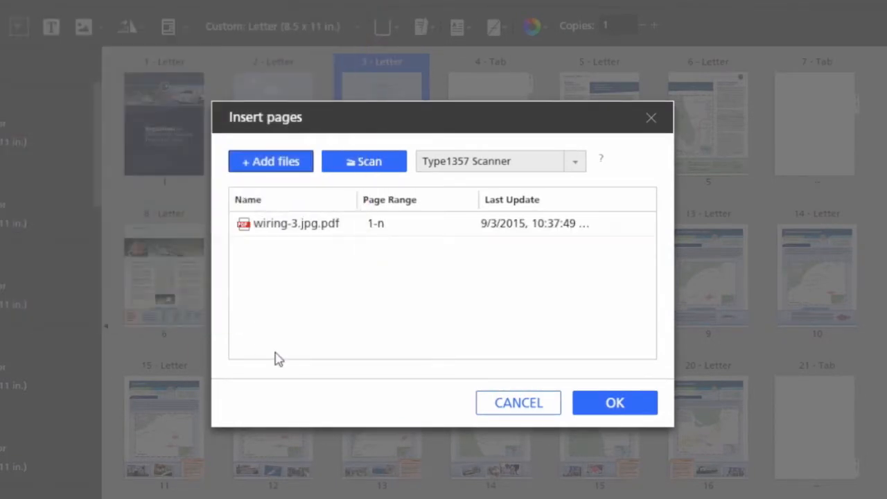
click(416, 224)
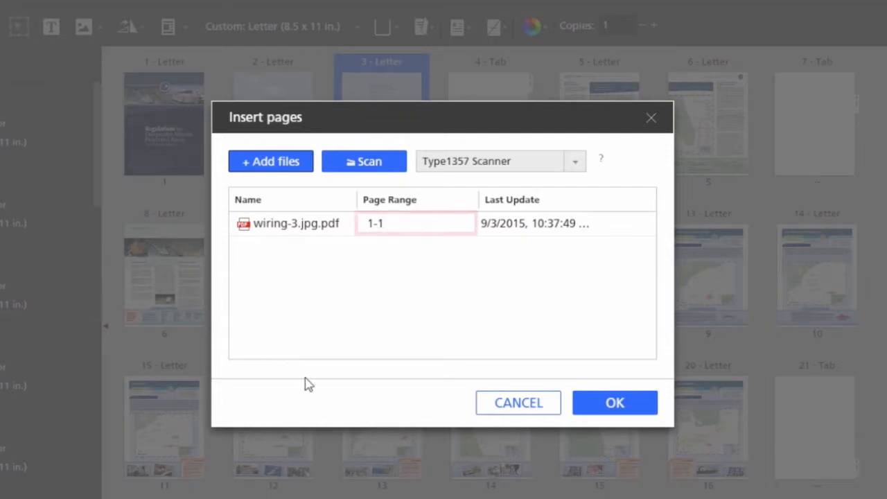
click(416, 223)
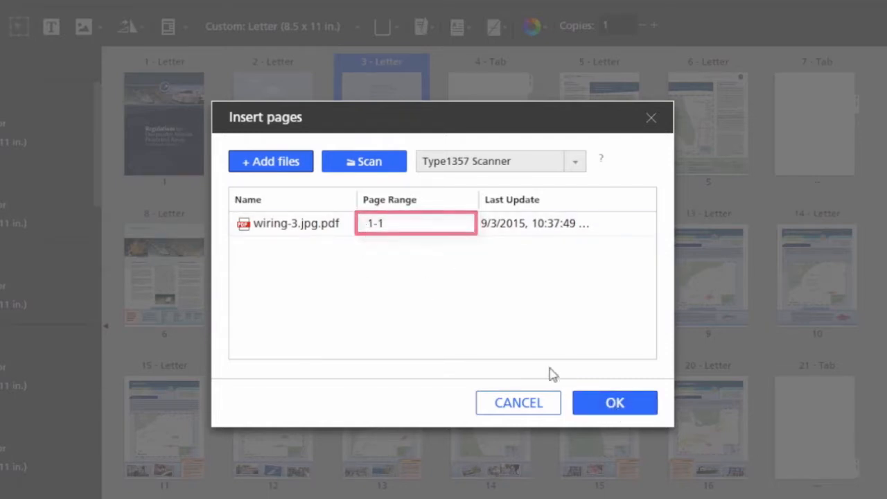
click(614, 402)
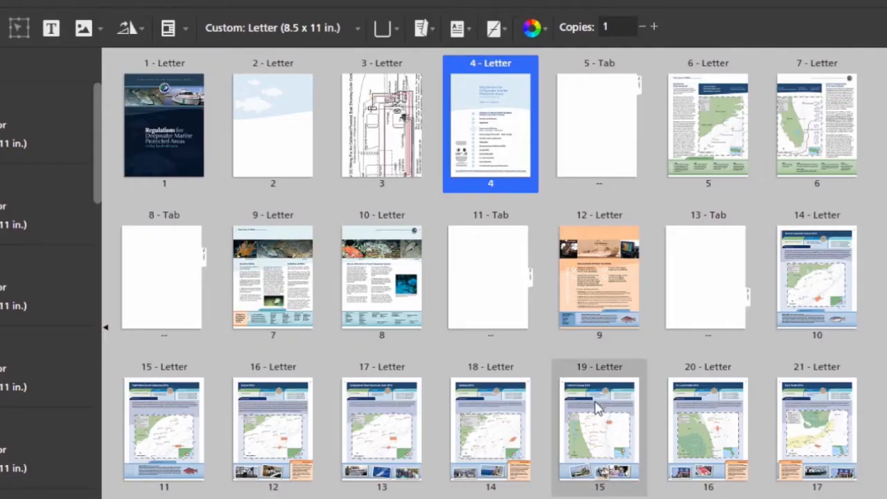
- Assign 11x17 Tabloid (11 x 17 in.) paper to the page 3 wiring diagram
click(381, 125)
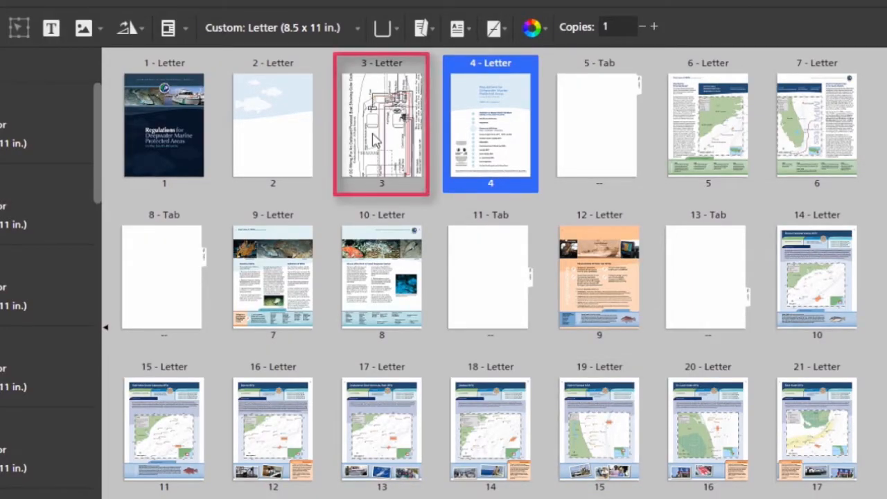
right_click(381, 124)
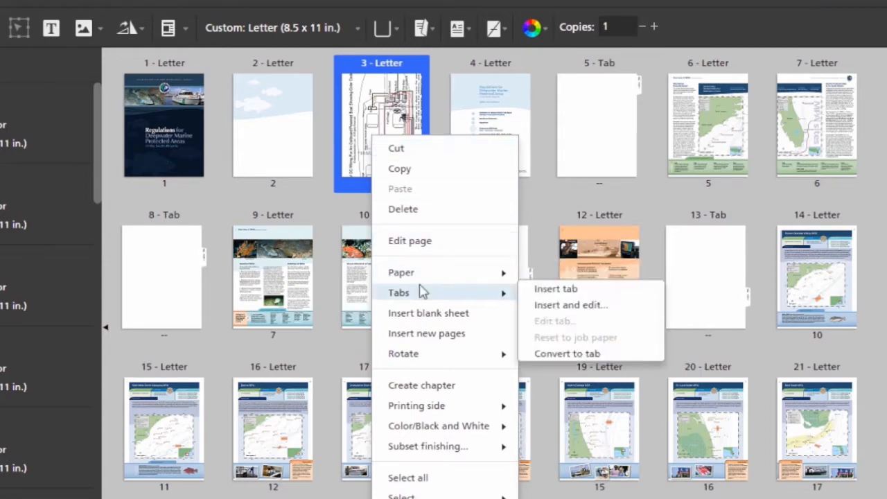
click(400, 272)
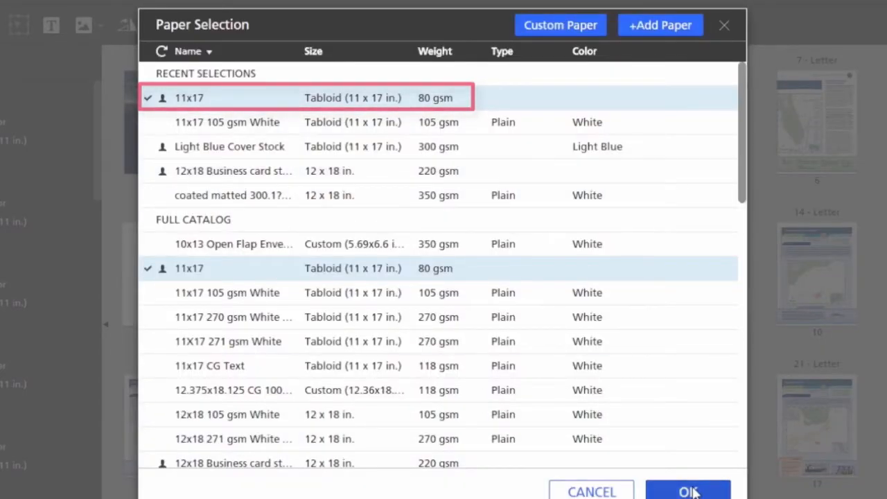
click(687, 490)
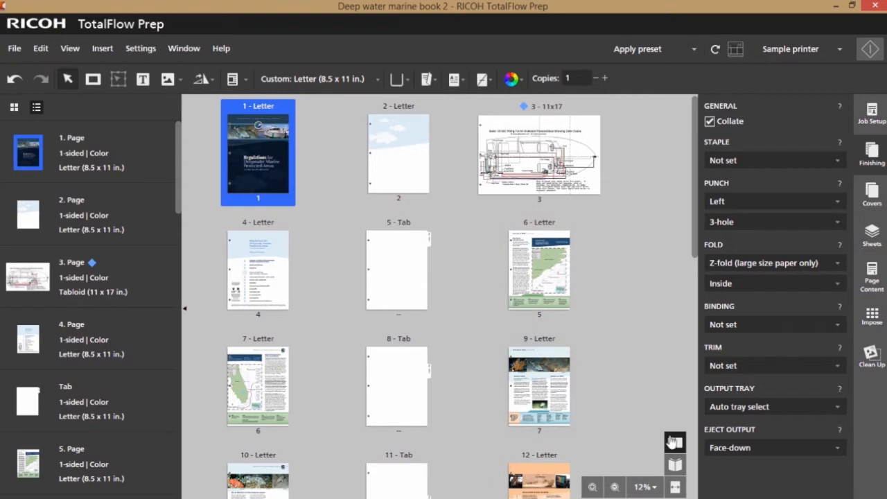
- Flip through the book view to check the fold-out diagram and logo ears
click(674, 464)
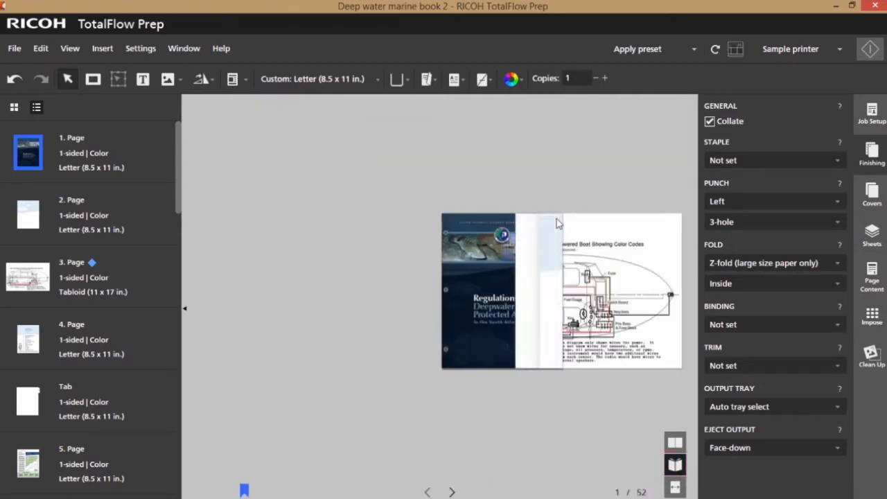
click(451, 492)
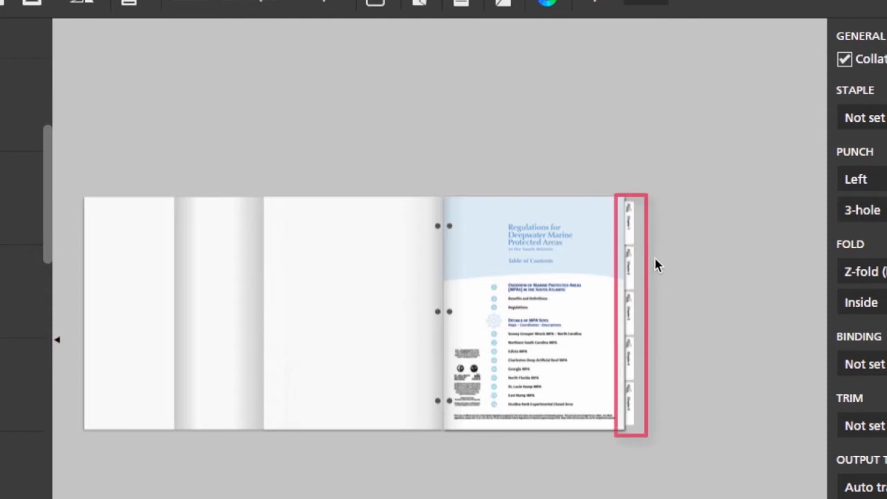
mouse_move(639, 276)
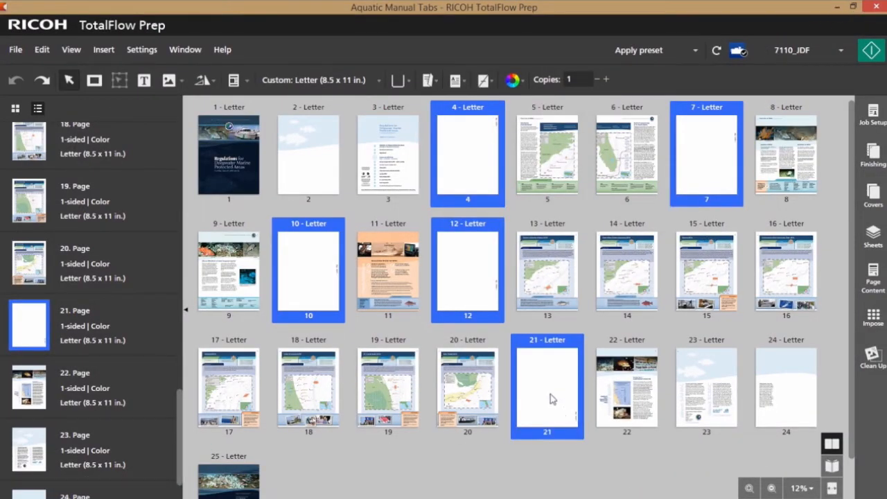
- Convert blank Letter pages 4, 7, 10, 12 and 21 to tabs from the context menu
right_click(548, 387)
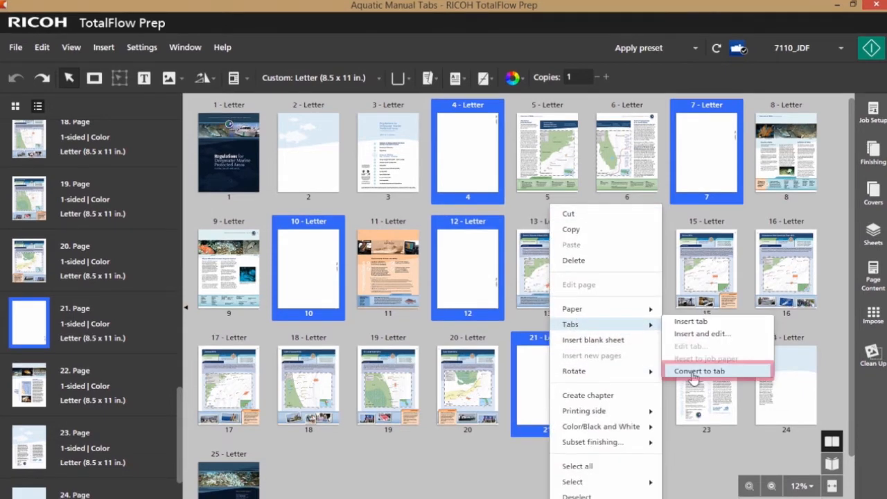
click(699, 371)
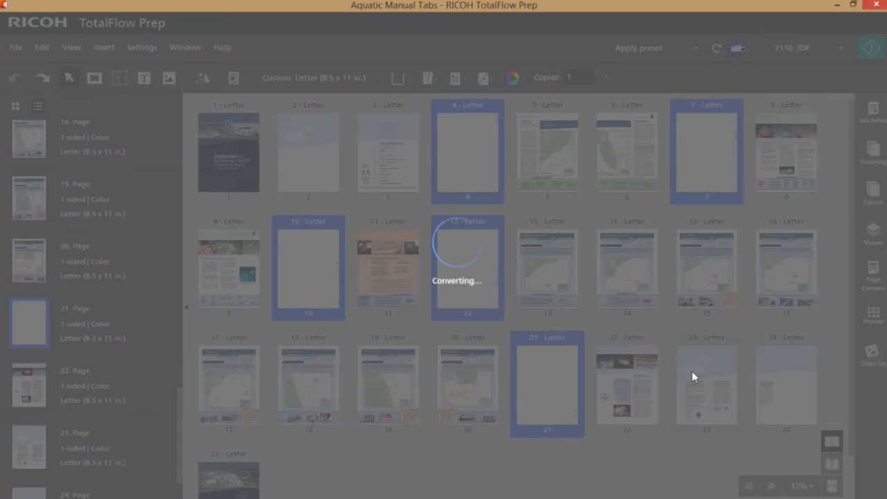